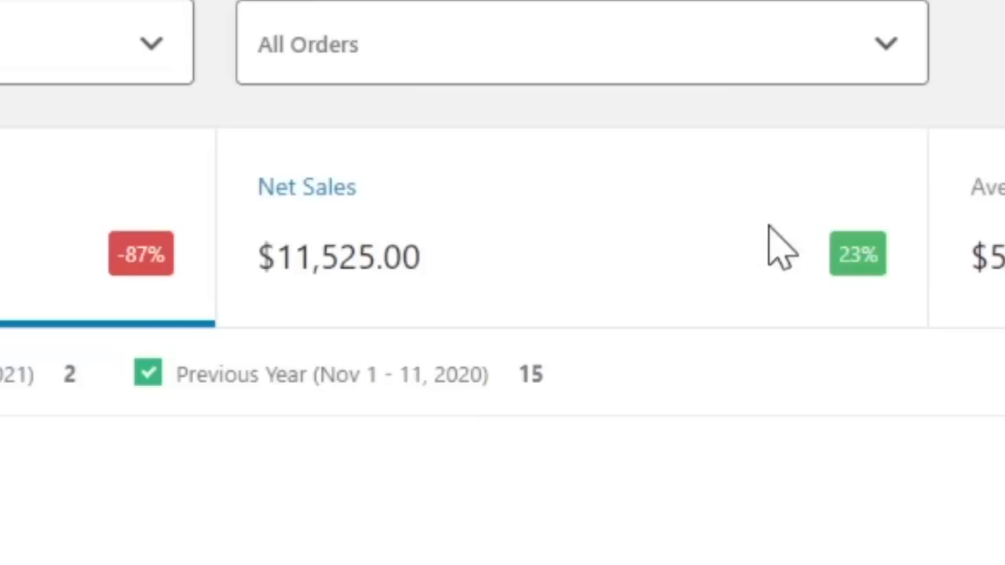
mouse_move(772, 251)
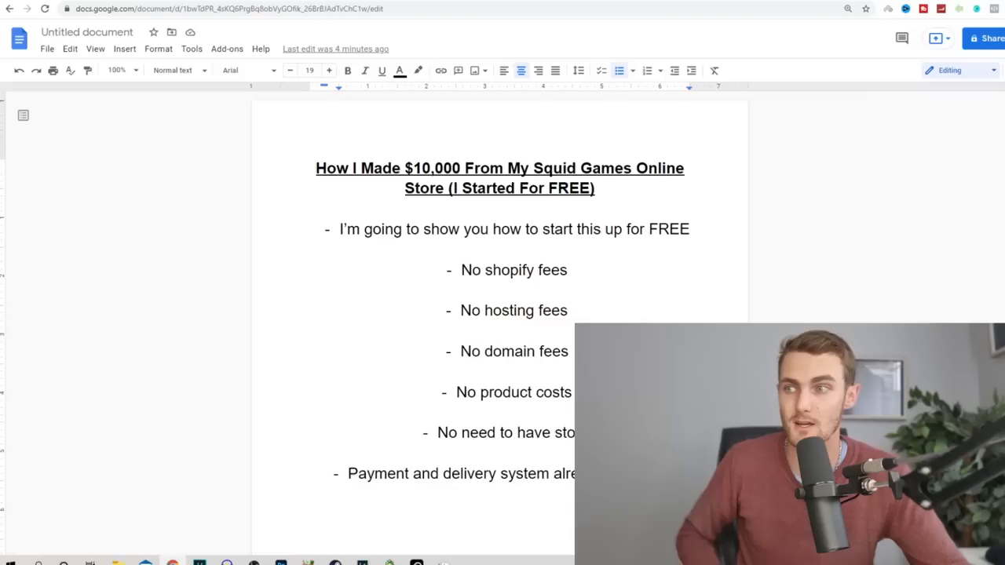
mouse_move(749, 296)
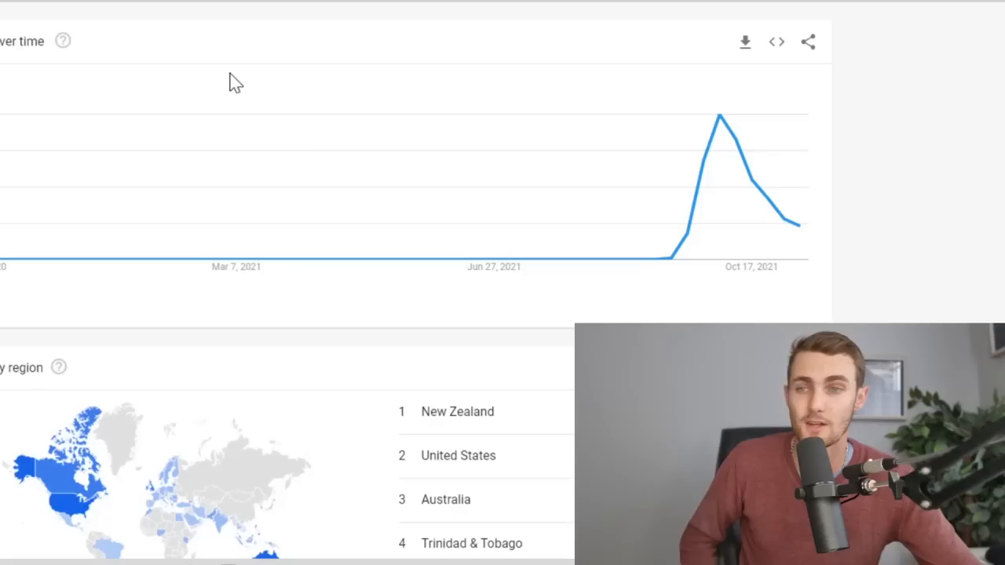
mouse_move(715, 125)
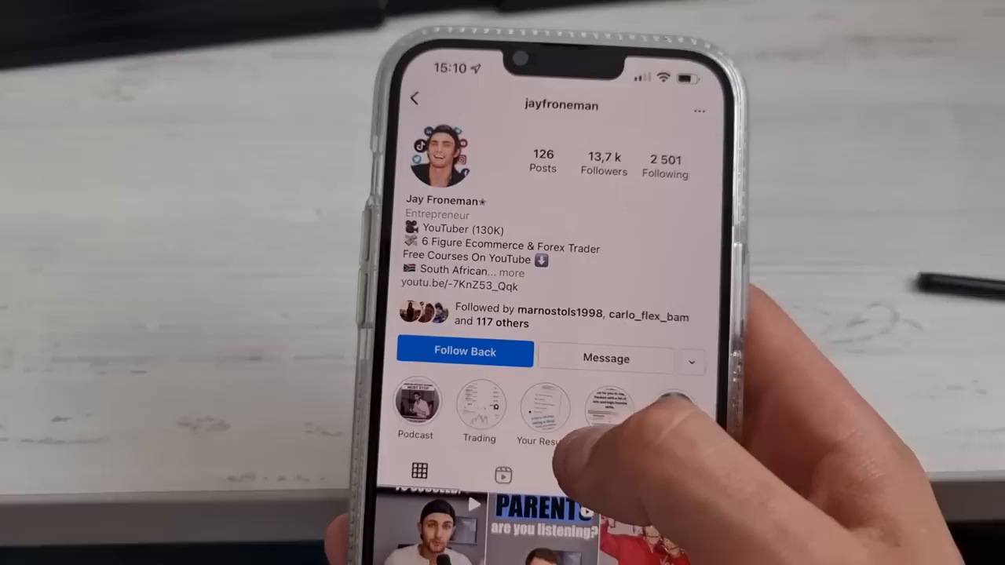
- Load freehosting.com and scroll through its lifetime-free web hosting offer
left_click(465, 352)
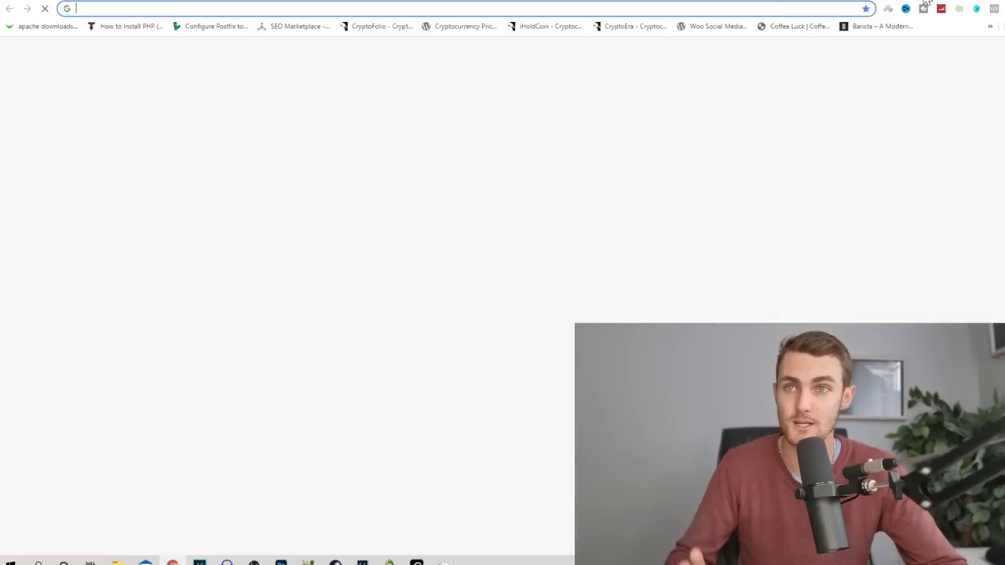
type("freehosting.com/free-hosting.html")
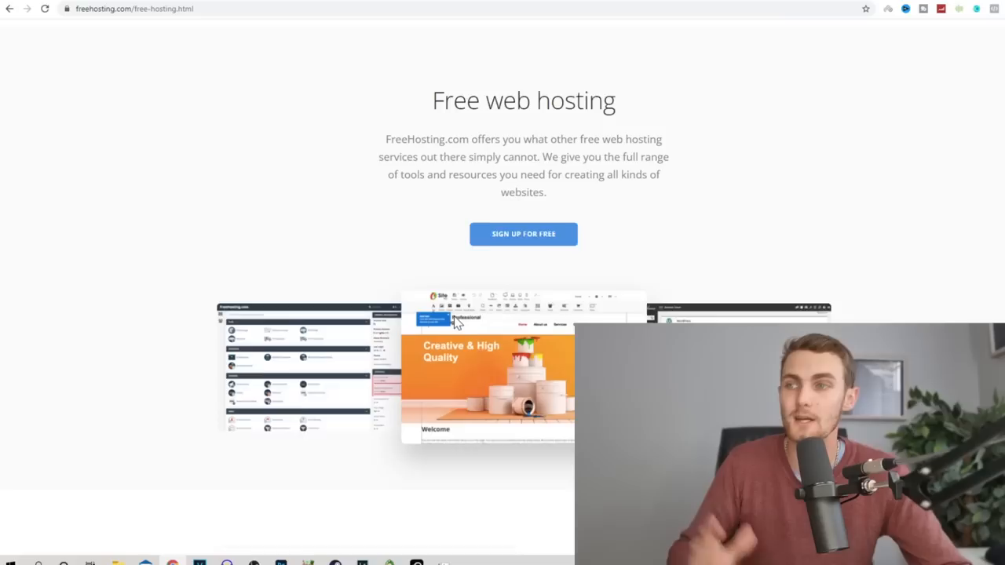
scroll("down", 3)
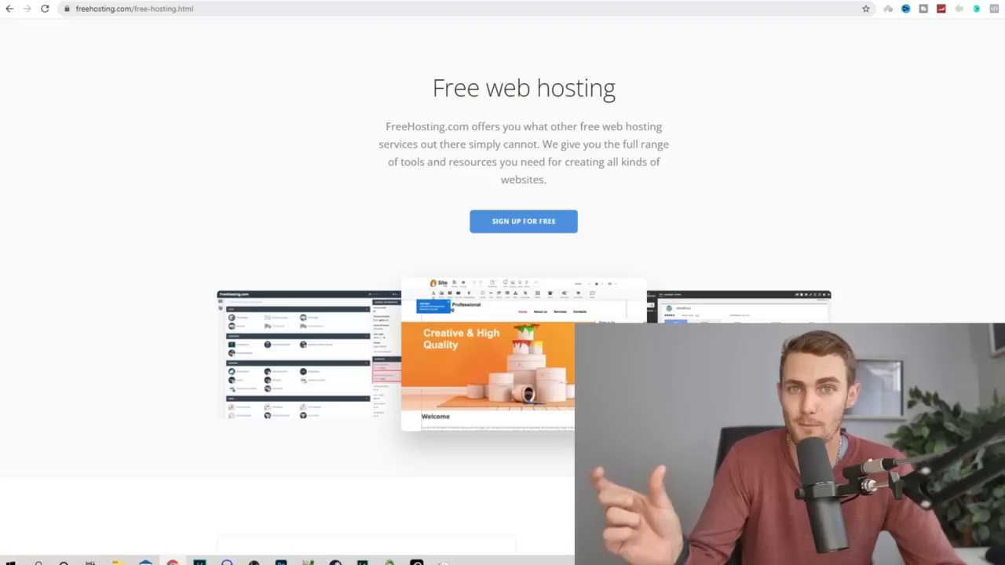
mouse_move(700, 28)
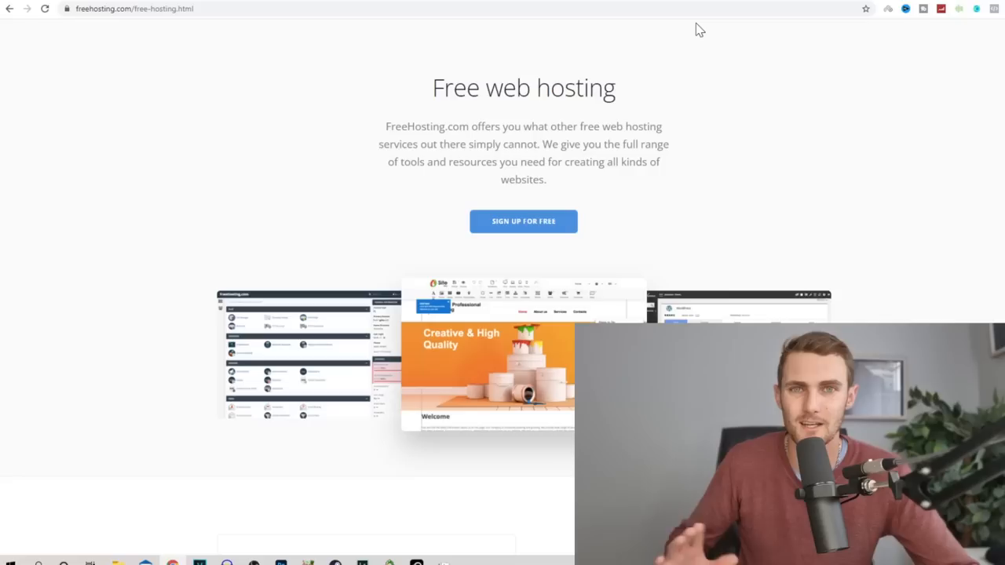
scroll("down", 3)
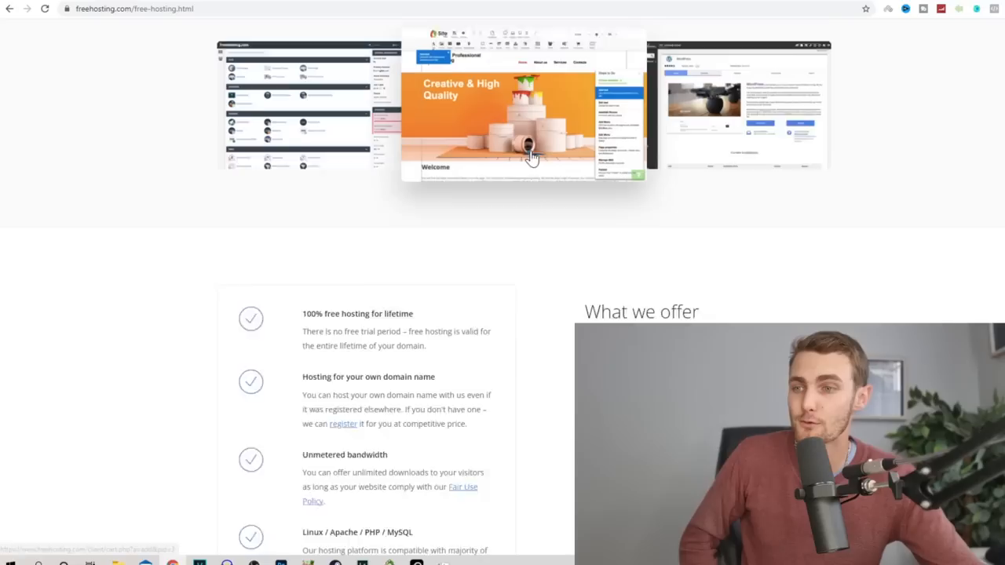
scroll("down", 3)
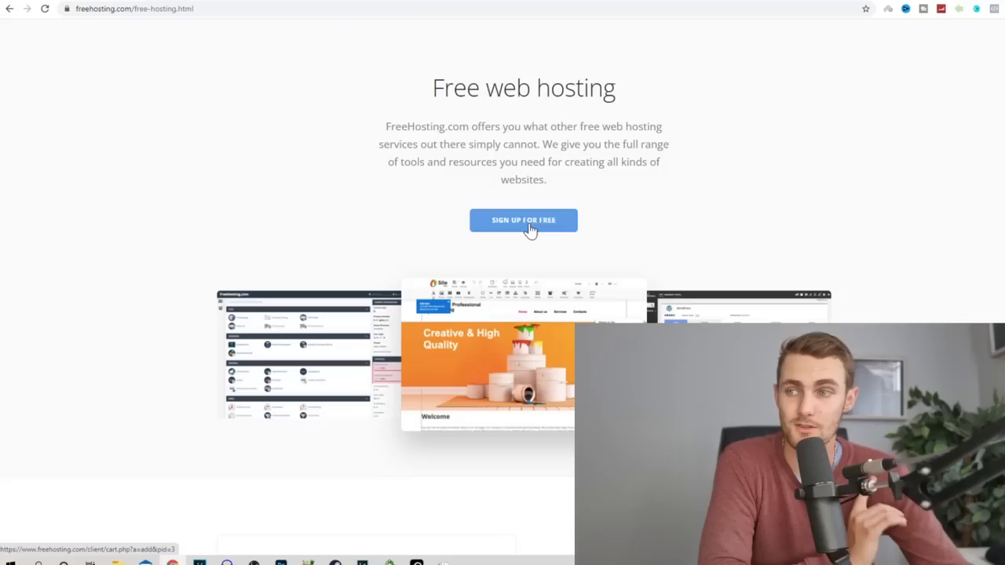
left_click(523, 220)
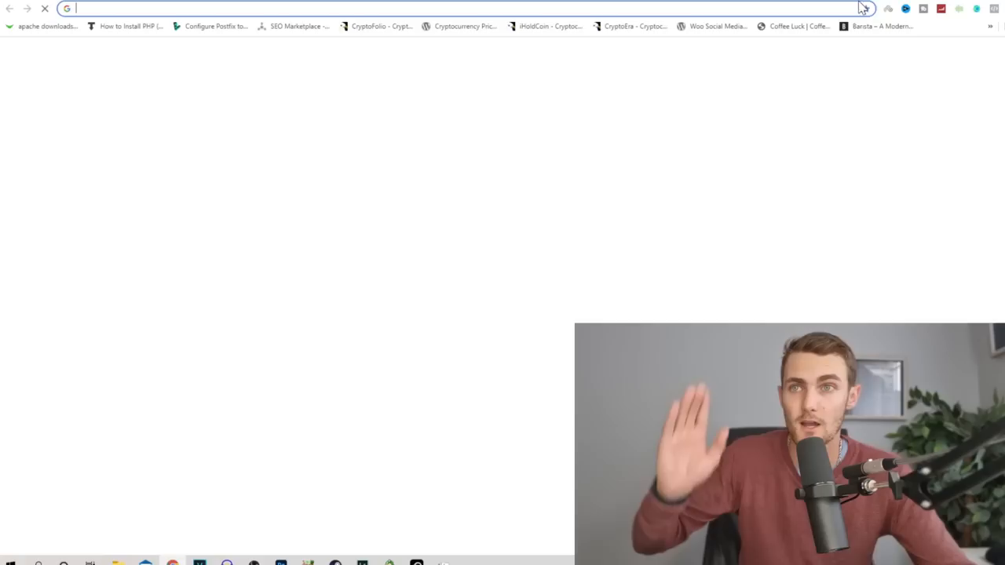
- On freenom.com, check squidgamesmerch.tk is available and take the free domain to checkout
type("freenom.com/en/index.html?lang=en")
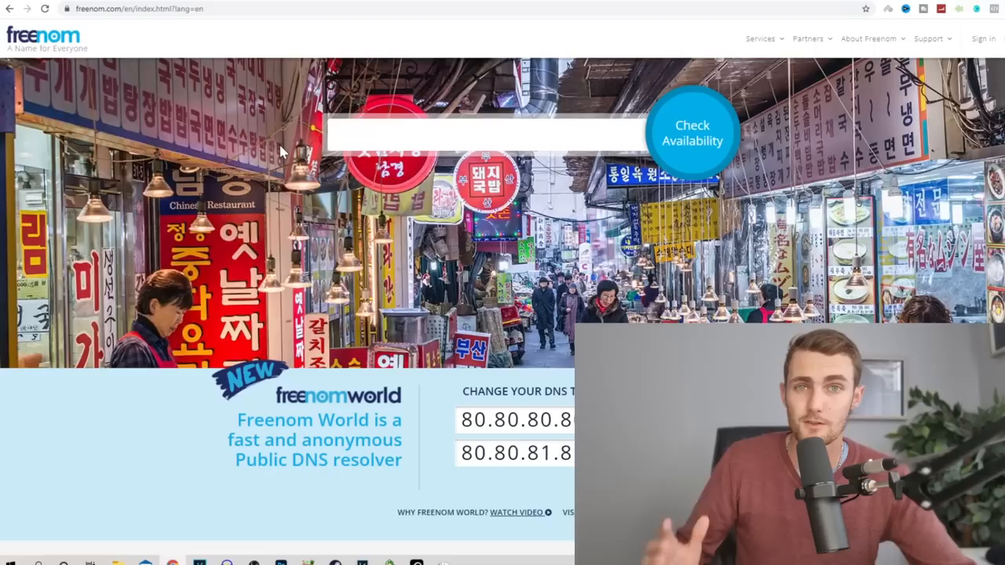
type("squidgamesmerch,t")
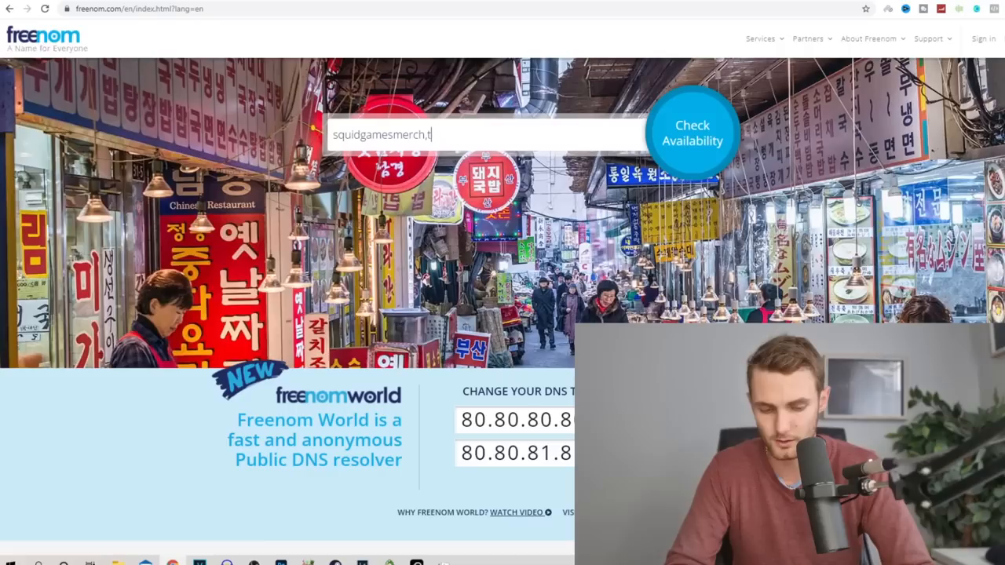
left_click(692, 132)
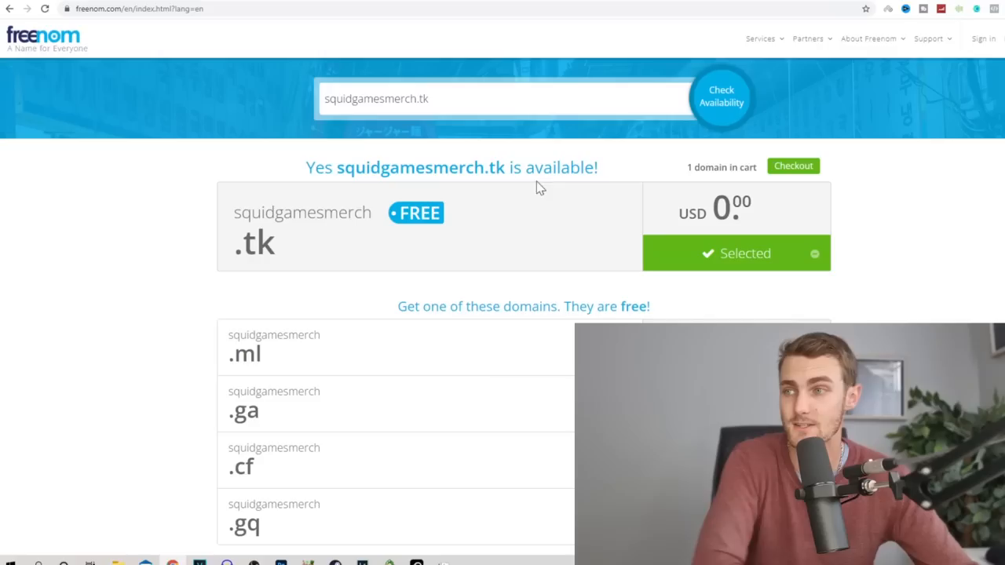
left_click(791, 167)
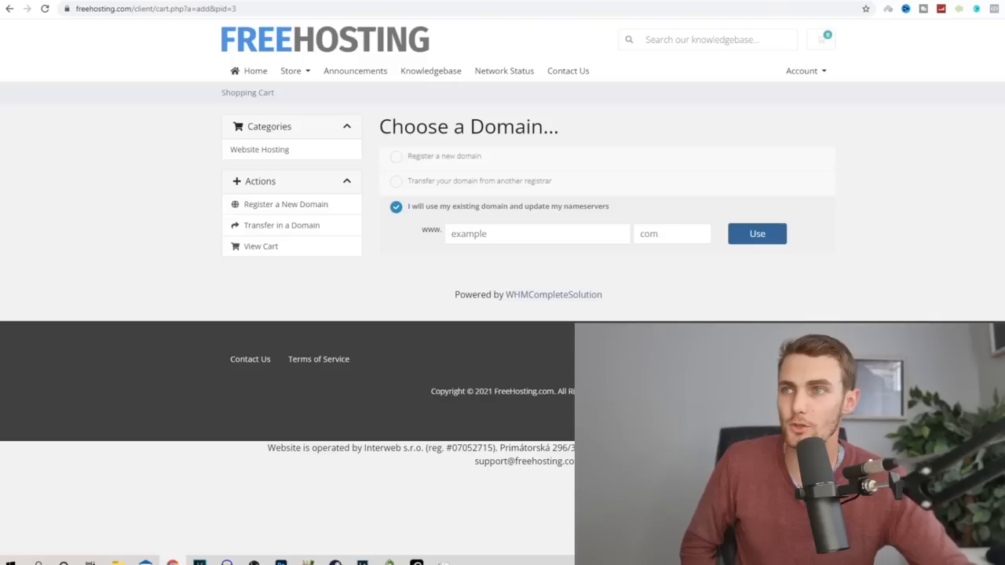
- Search for FreeHosting.com's DNS servers to point the existing domain's nameservers at them
type("freehosting.com dns ser")
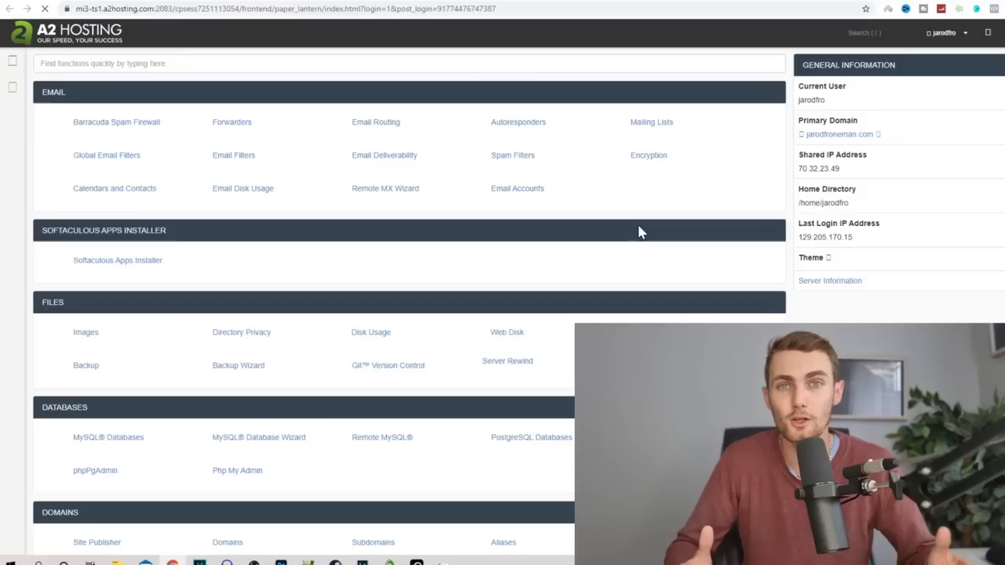
- Enter the A2 Hosting cPanel home with its email, file, database and Softaculous tools
left_click(118, 261)
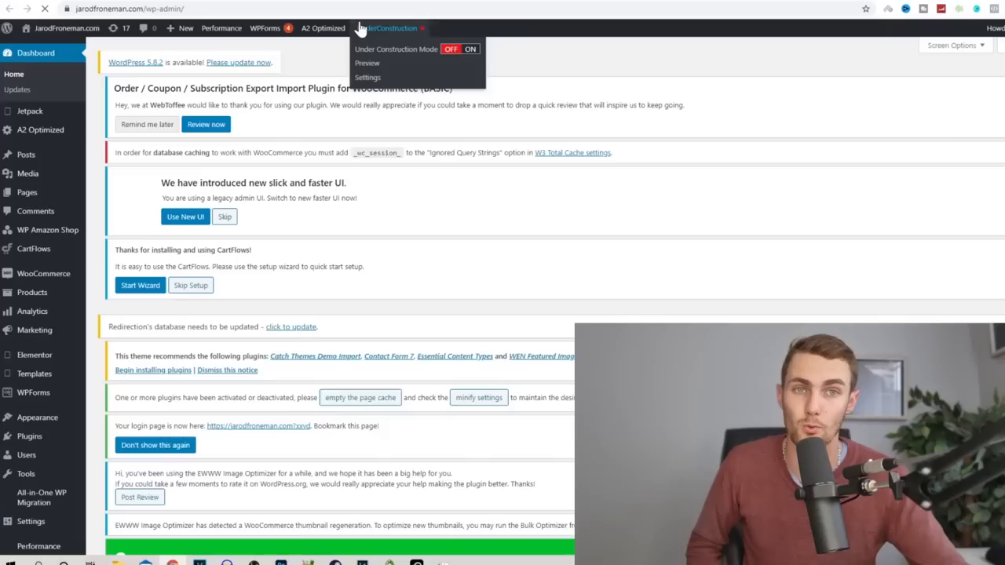
- Go to Plugins > Add New and list the WooCommerce search results
left_click(19, 363)
type("woocommerce")
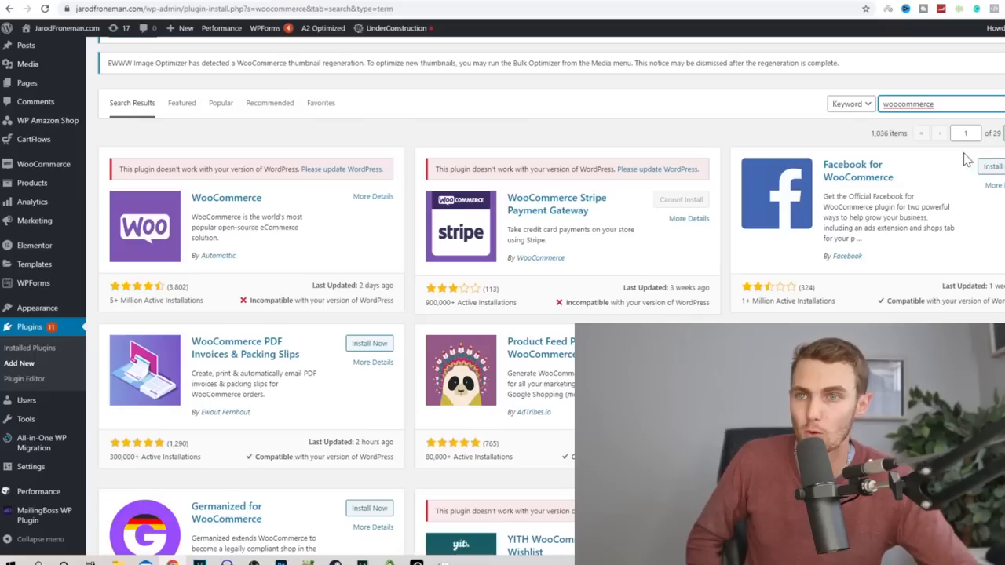
mouse_move(31, 183)
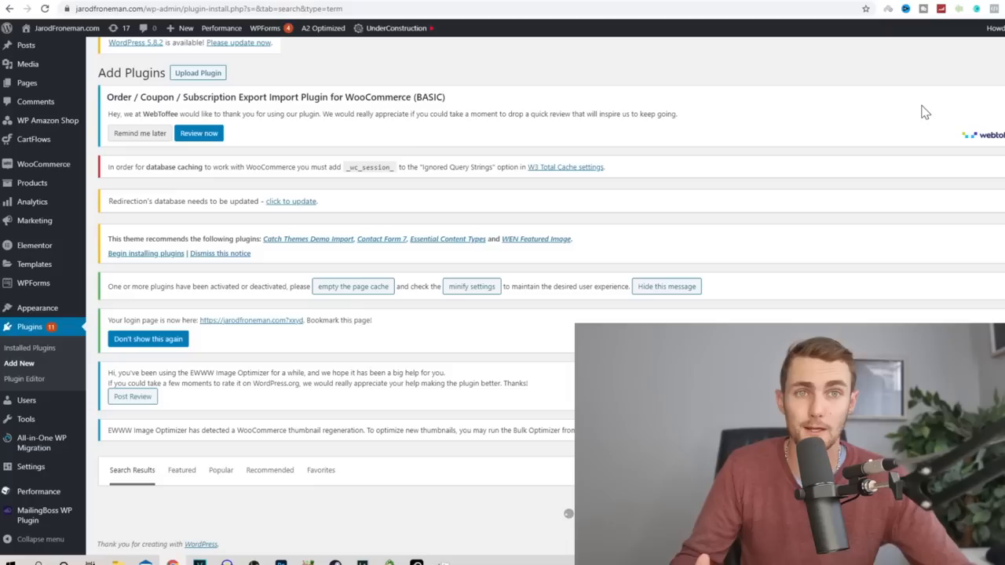
- Search the plugin directory for 'dropship' to list AliExpress dropshipping plugins
type("dropship")
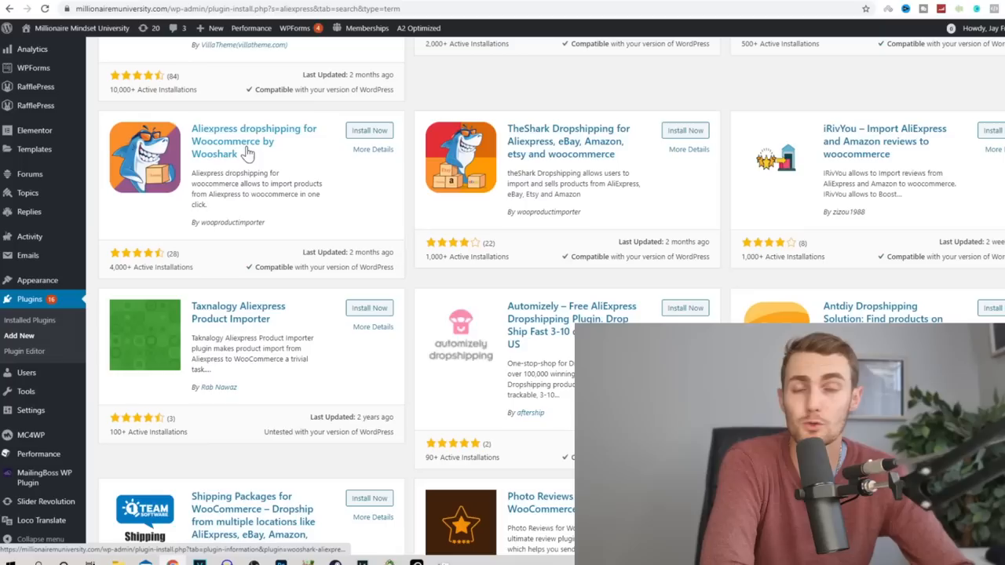
- Select the Wooshark AliExpress dropshipping plugin and go to its importer menu
left_click(369, 131)
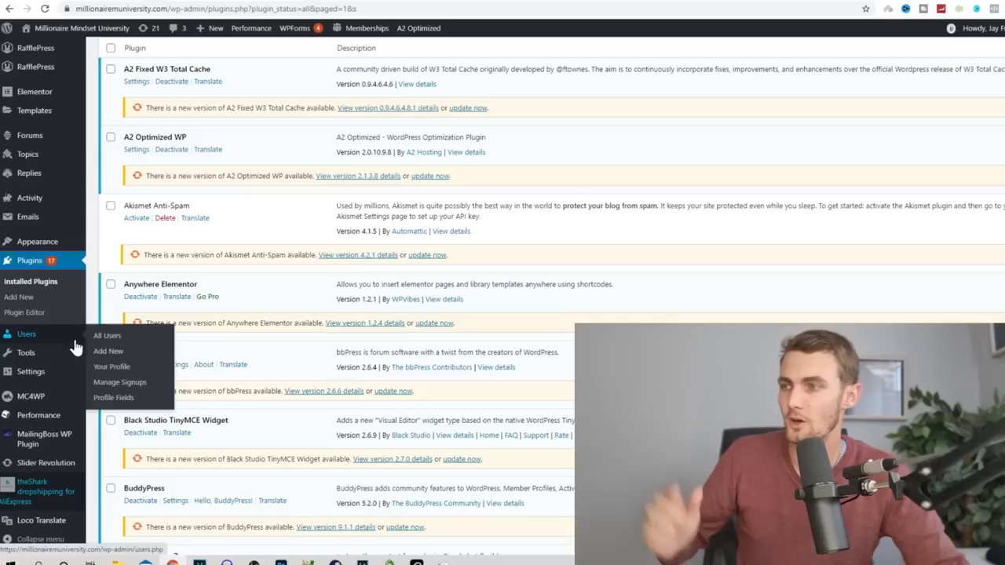
left_click(44, 490)
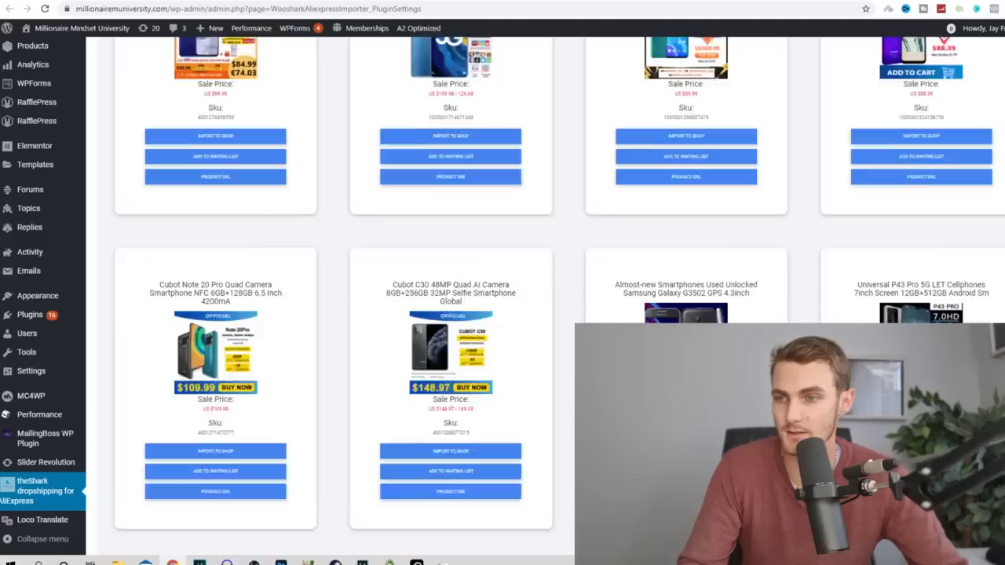
- Scroll through the Wooshark importer's catalogue of AliExpress products
scroll("down", 3)
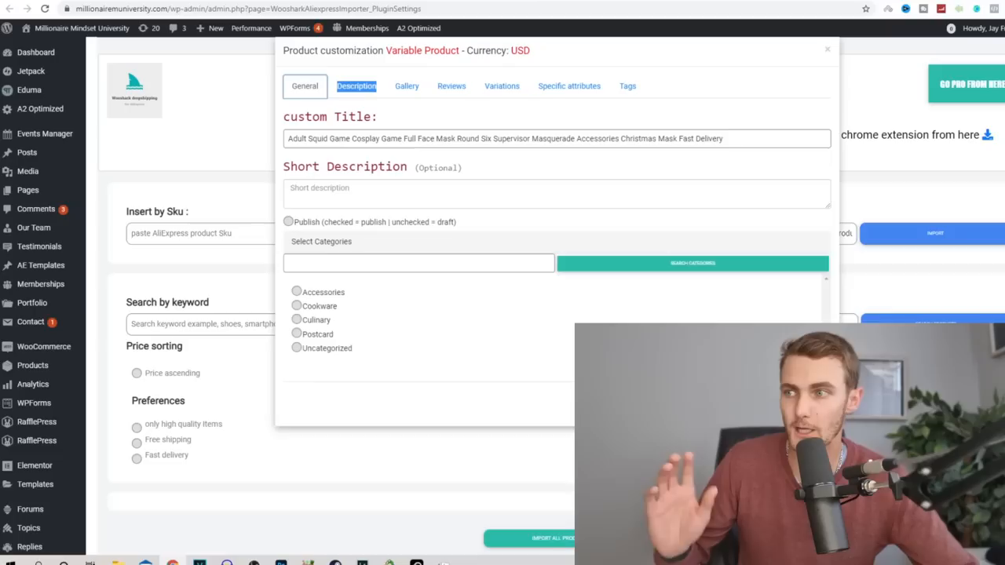
- Review the mask's Reviews and colour Variations tabs, then import it by URL
left_click(451, 85)
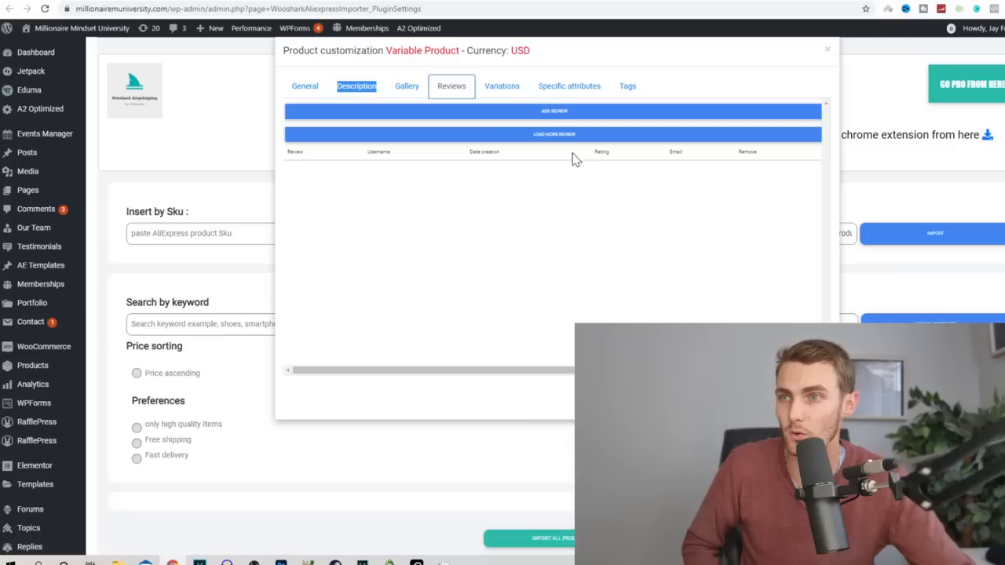
left_click(497, 85)
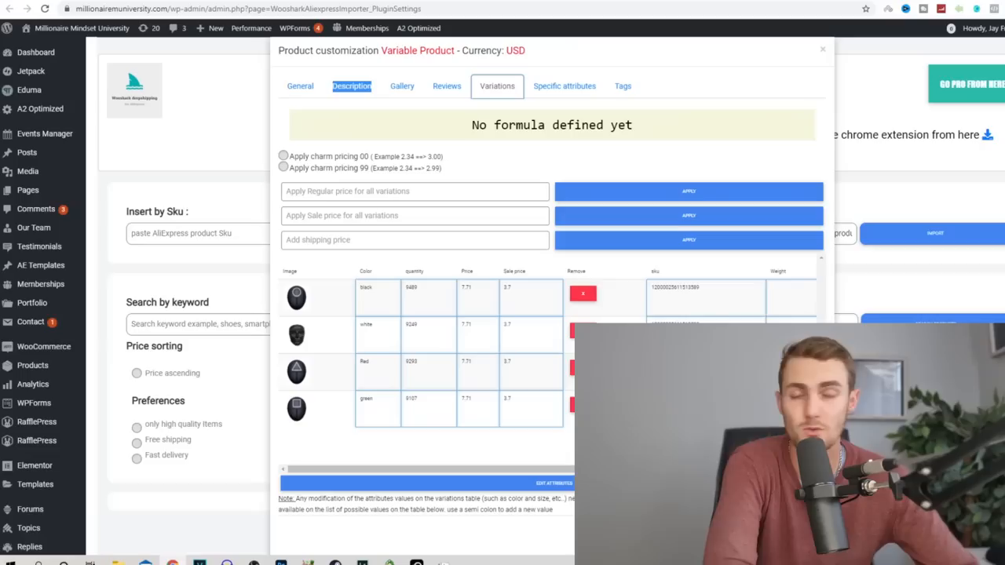
left_click(566, 85)
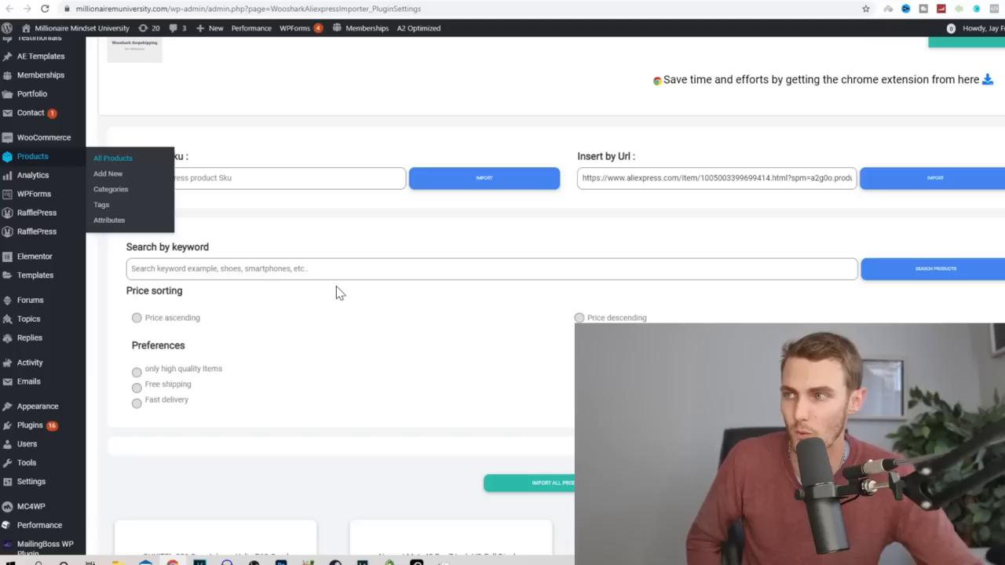
- Edit the Squid Game mask product and set the green variation's regular price to 19.99
left_click(113, 157)
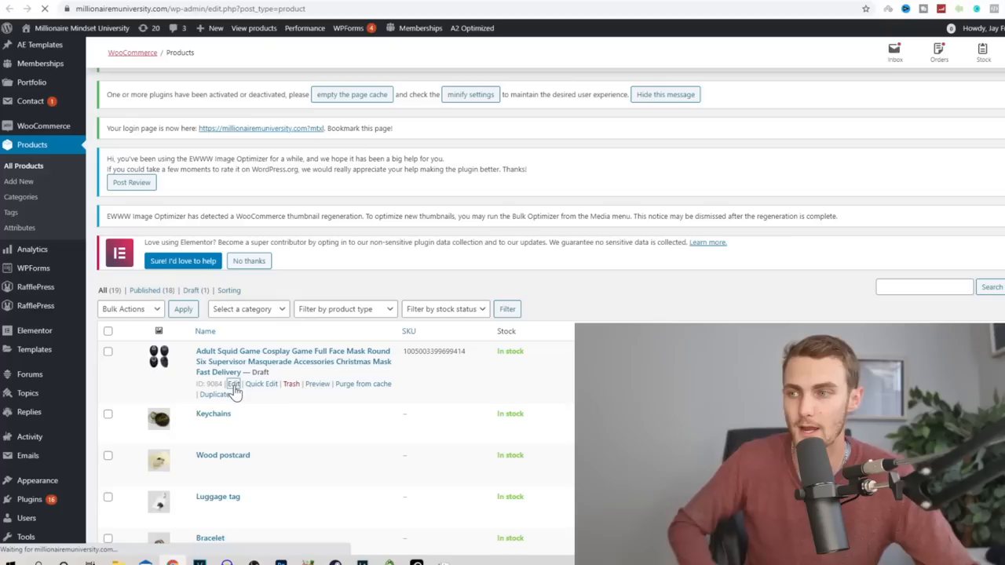
left_click(232, 383)
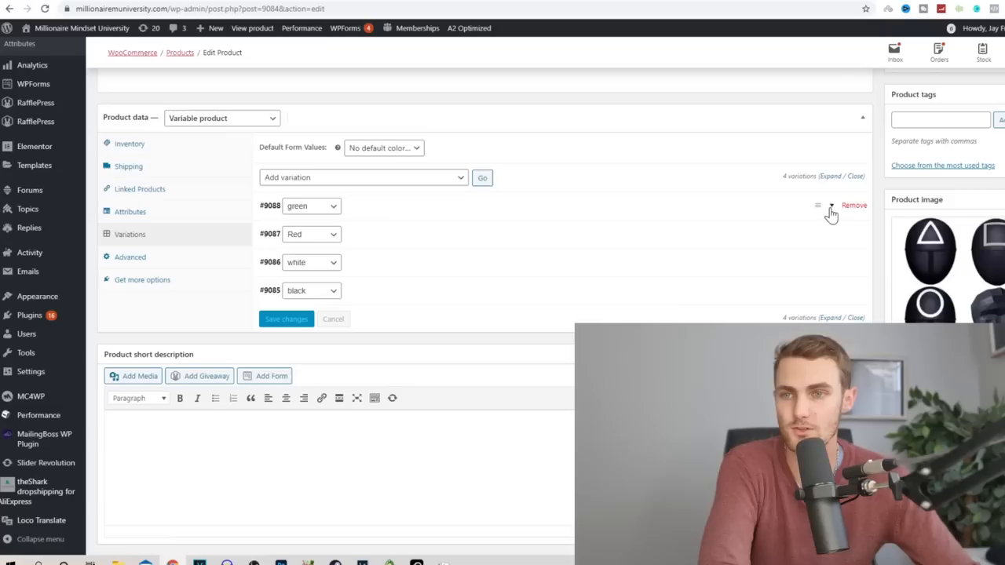
left_click(831, 206)
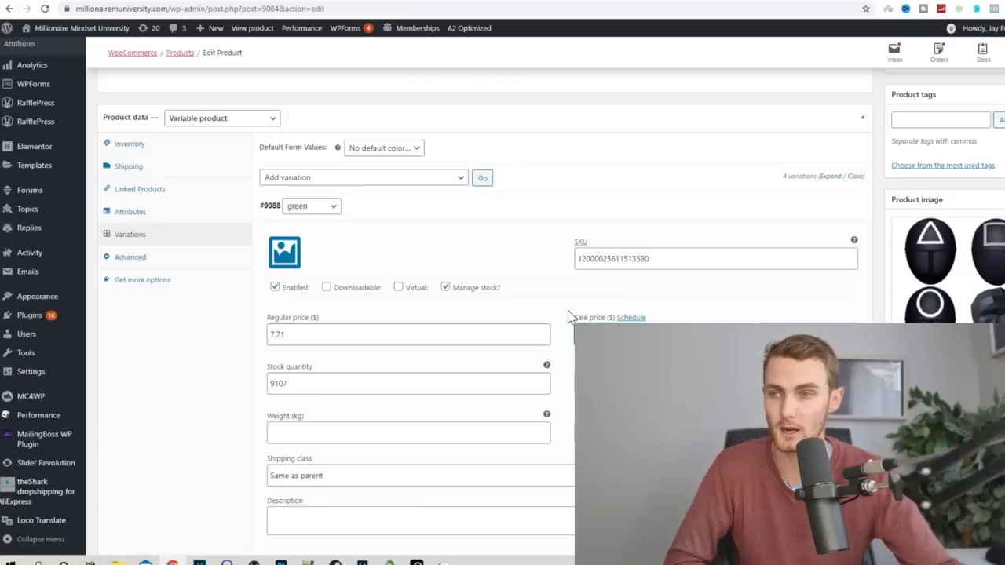
type("19.99")
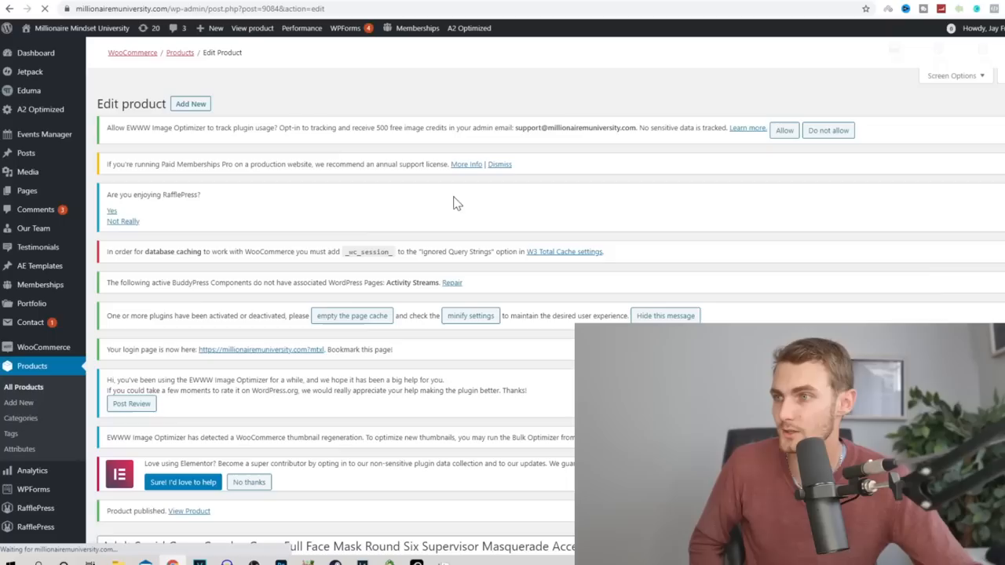
- View the live Squid Game mask product page showing its $9.99 sale price
left_click(189, 511)
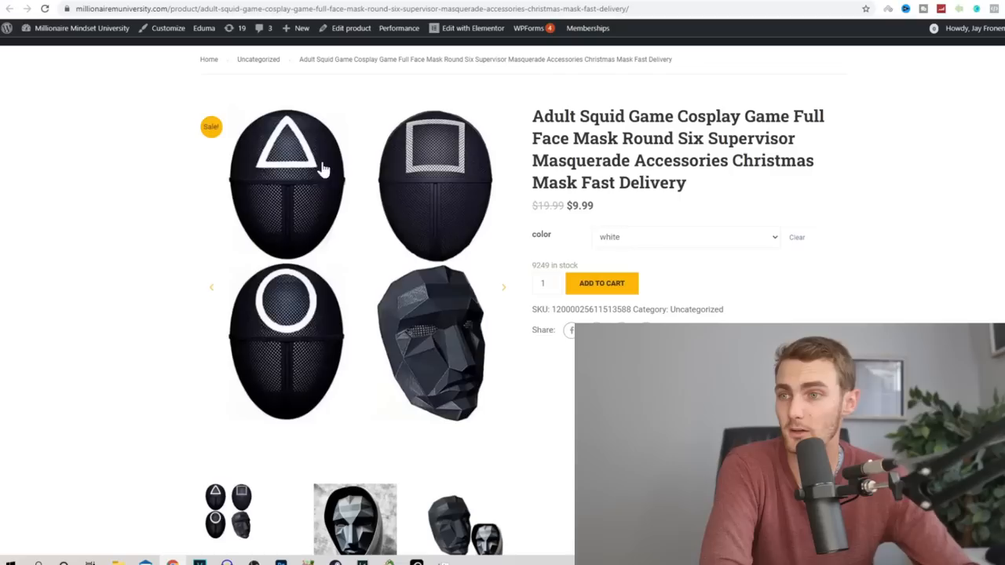
left_click(602, 283)
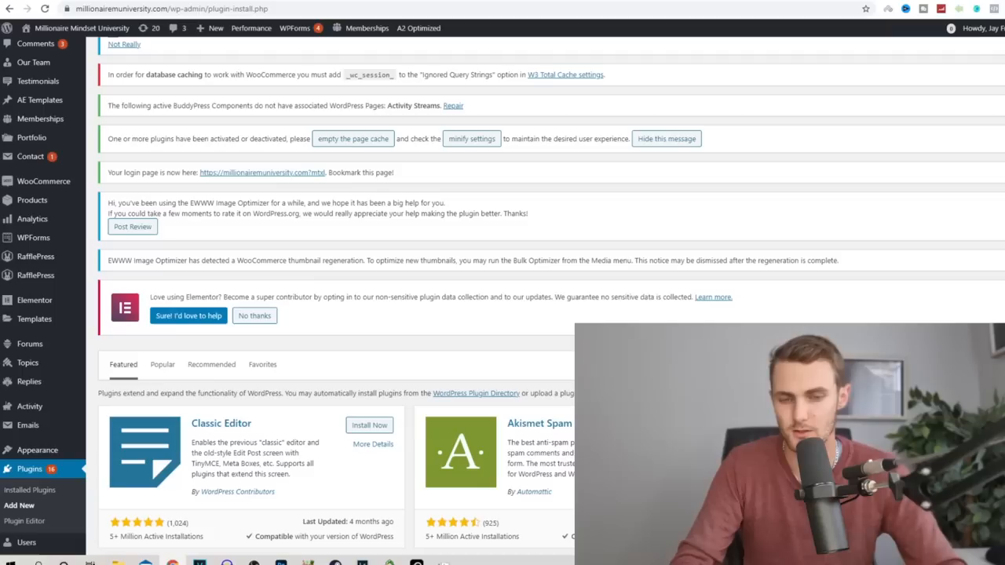
- Search the plugin directory for 'paypal' and then 'stripe' payment gateways
type("paypal")
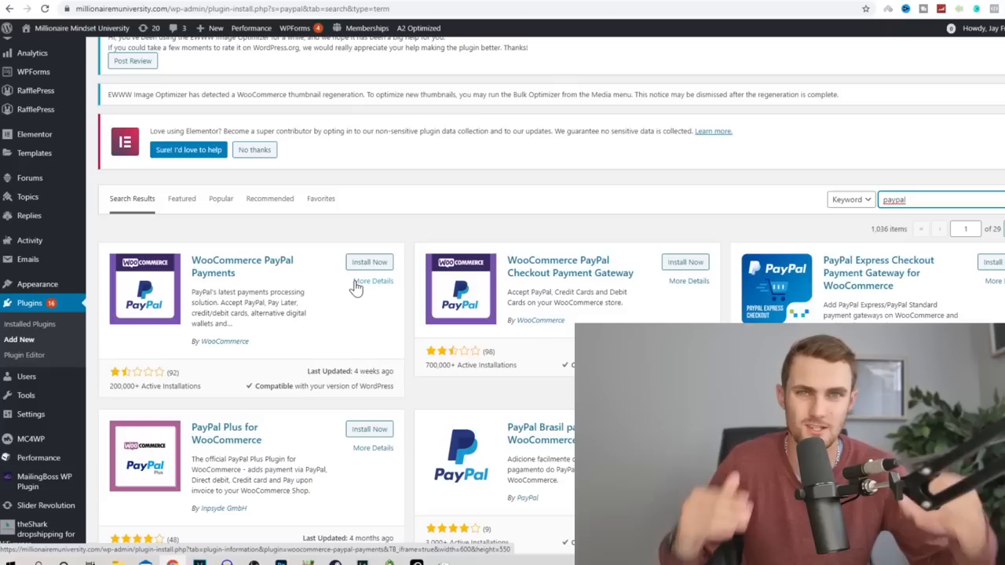
type("stripe")
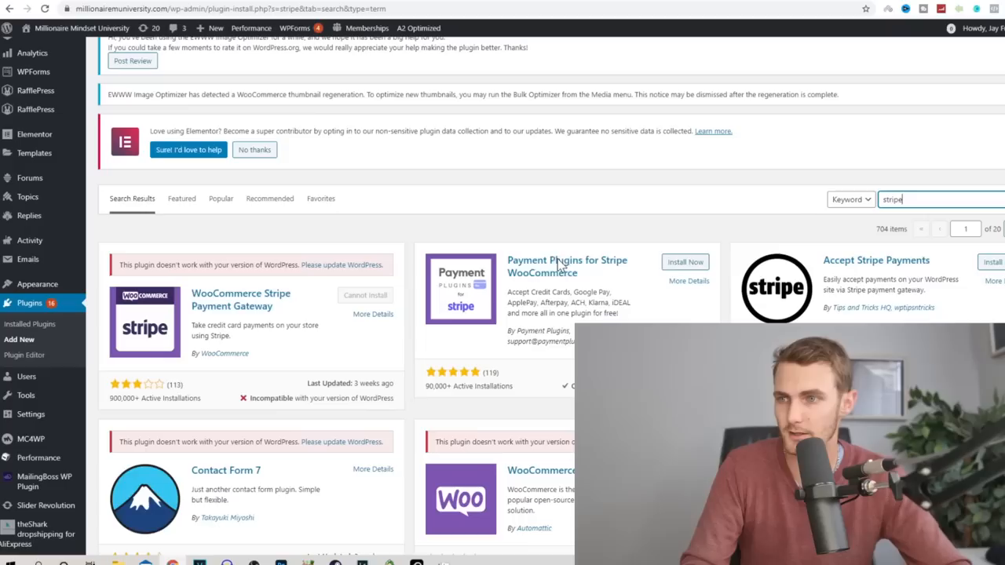
- Search the plugin directory for 'bitcoin' payment plugins
type("bitcoin")
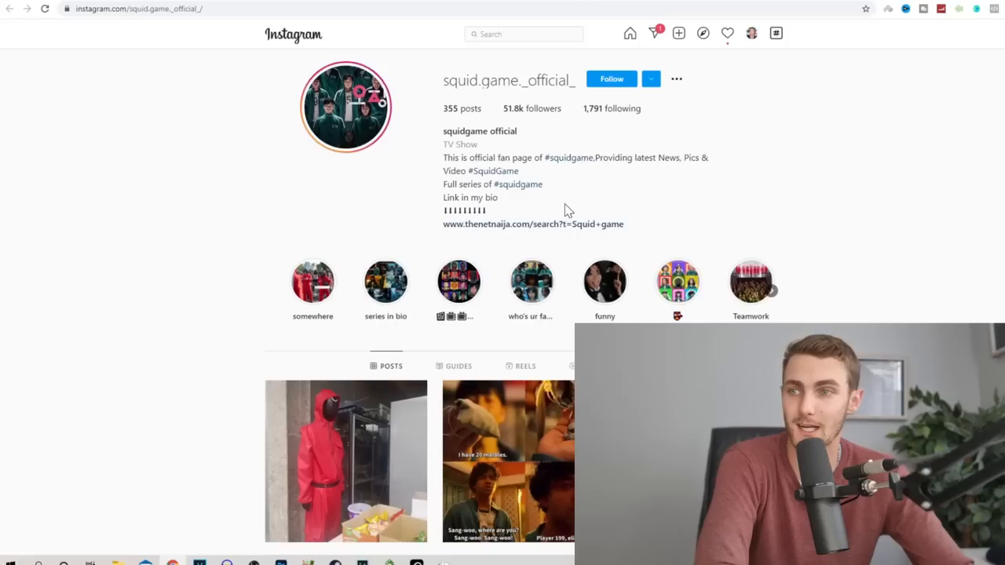
- Browse the squid.game._official_ fan account's posts grid and move to the next Squid Game account
left_click(346, 462)
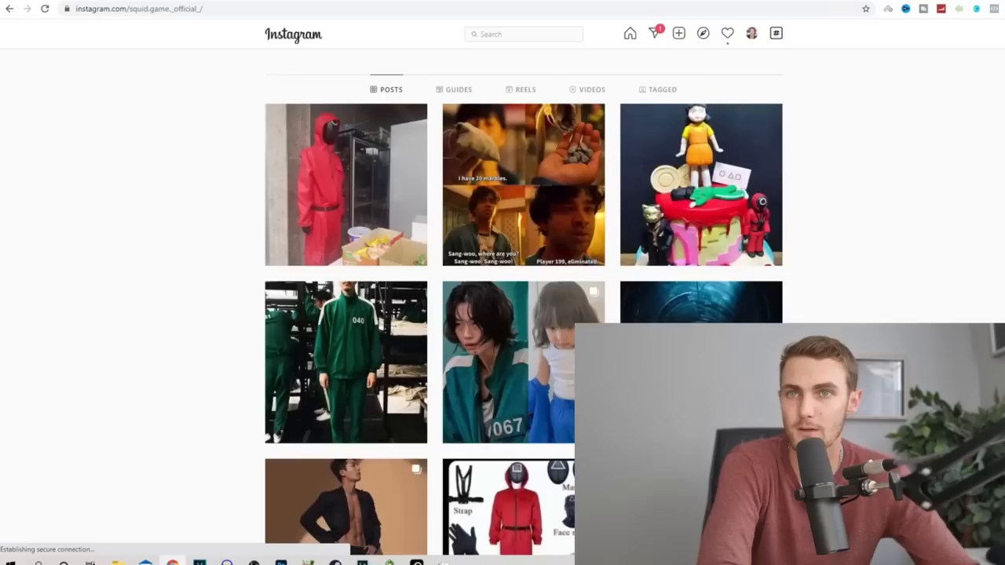
scroll("down", 3)
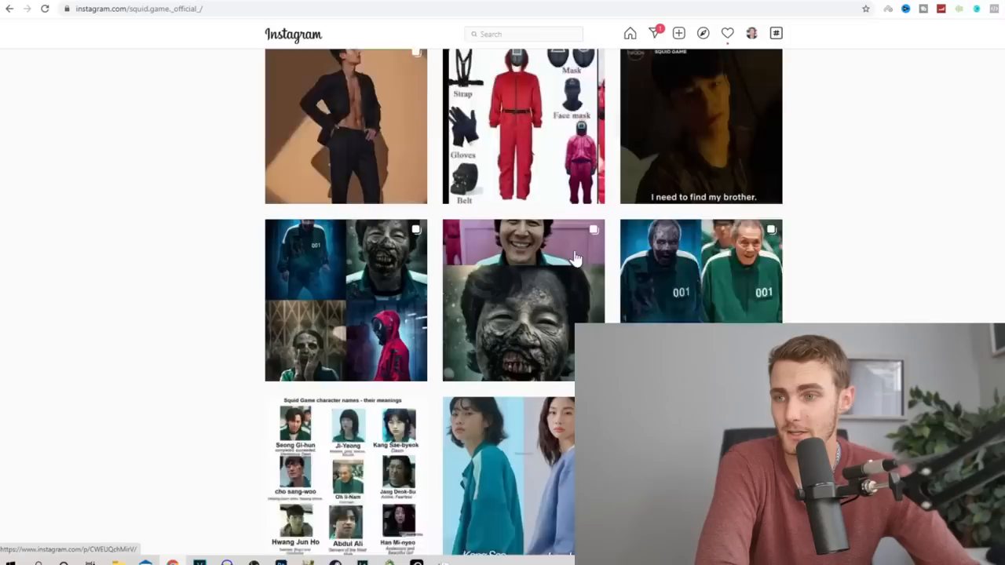
scroll("down", 3)
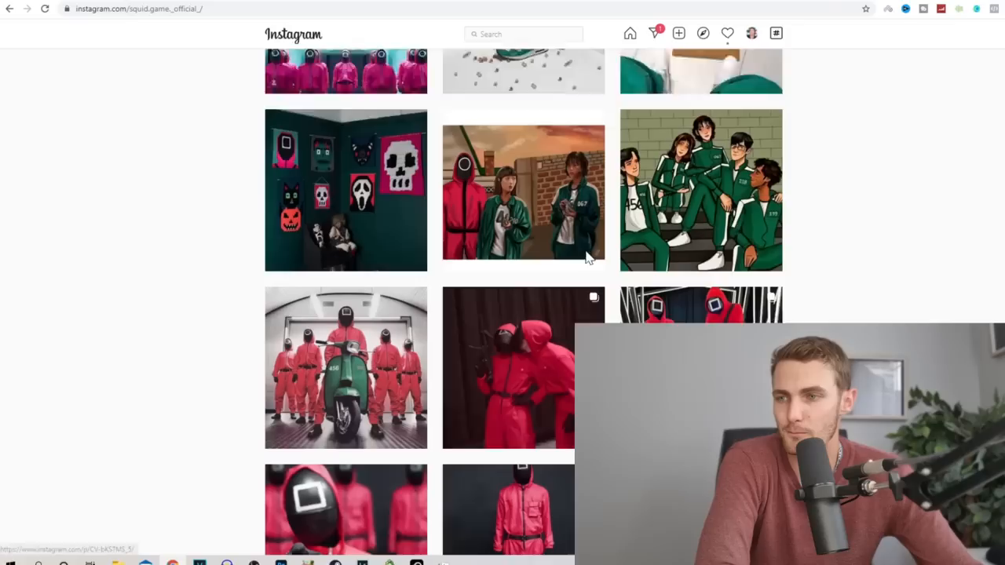
left_click(525, 190)
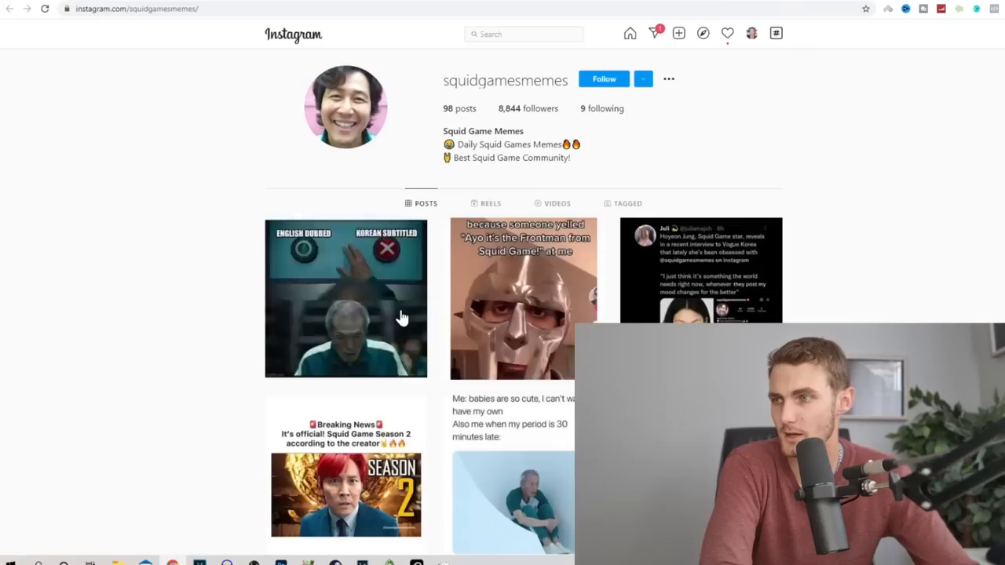
- Leave the squidgamesmemes page and Google 'hashtag expert' in a new tab
left_click(524, 35)
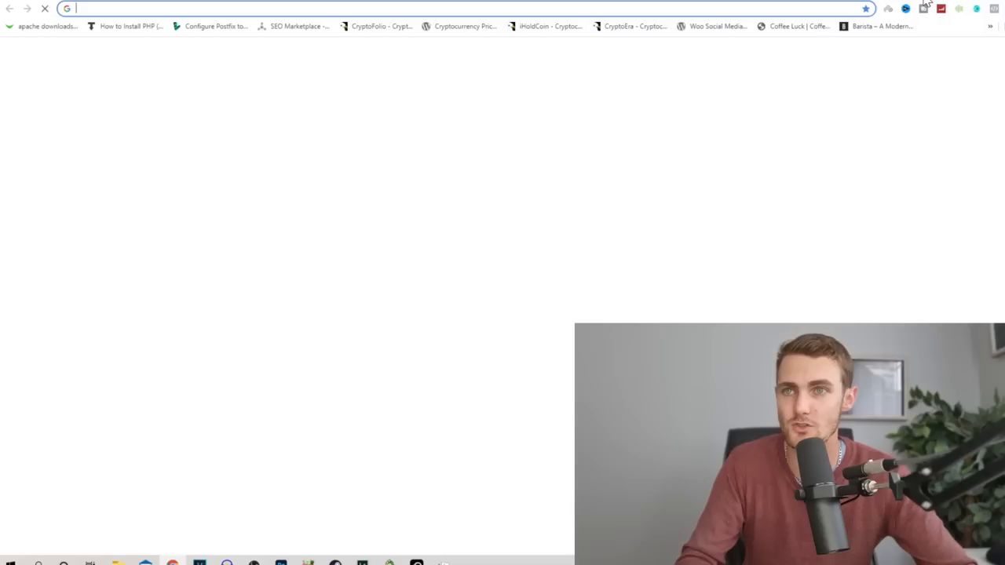
type("hashtag expert")
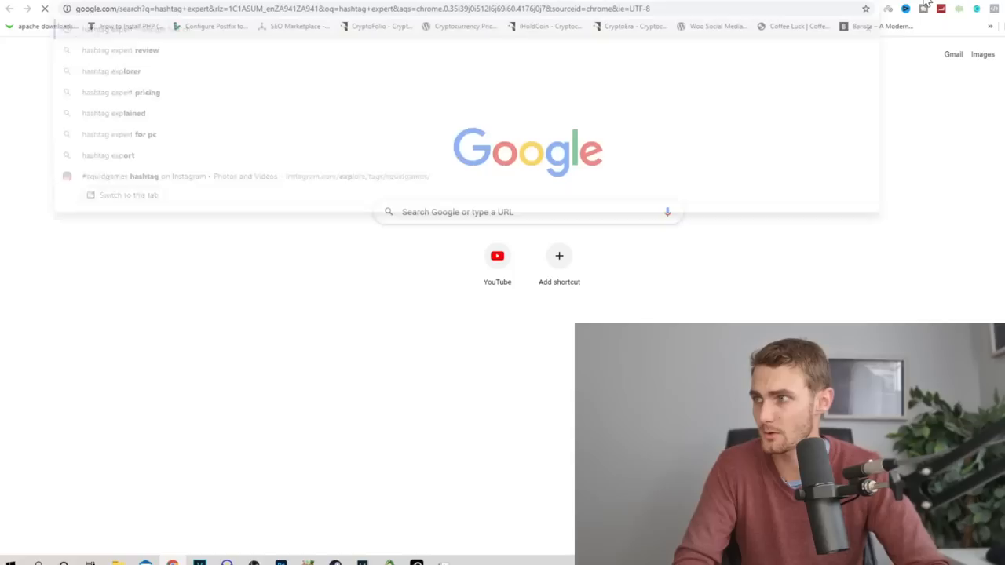